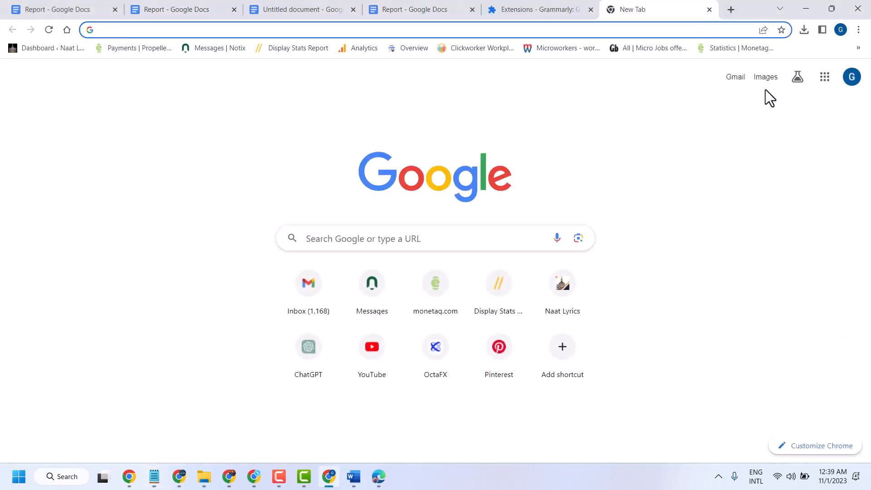
pyautogui.moveTo(825, 76)
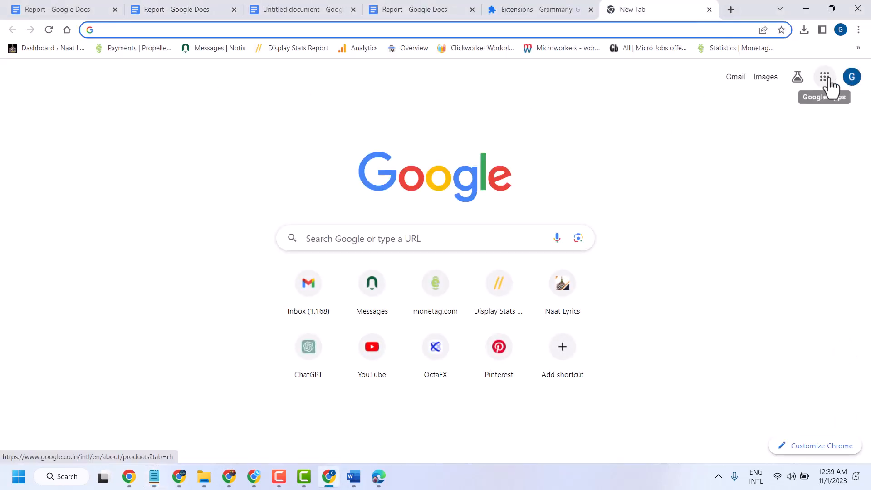
# Launch Google Docs from the Google apps launcher in the new Chrome tab.
pyautogui.click(824, 77)
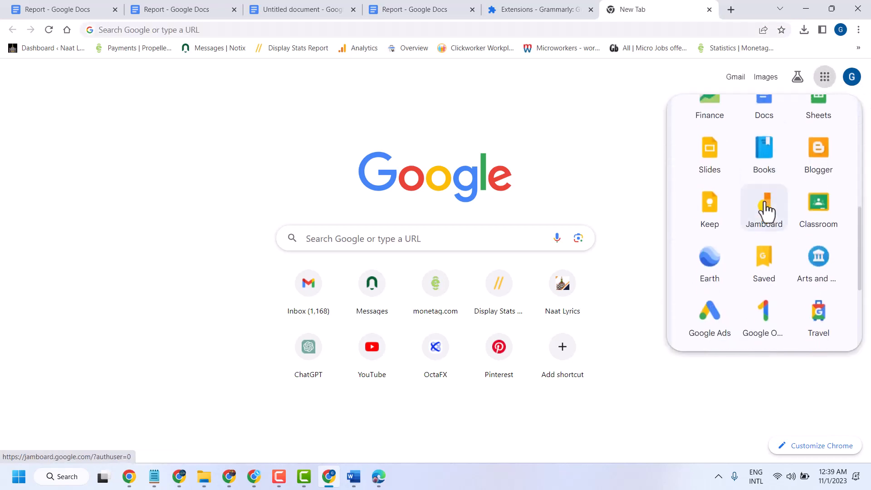
pyautogui.scroll(-3)
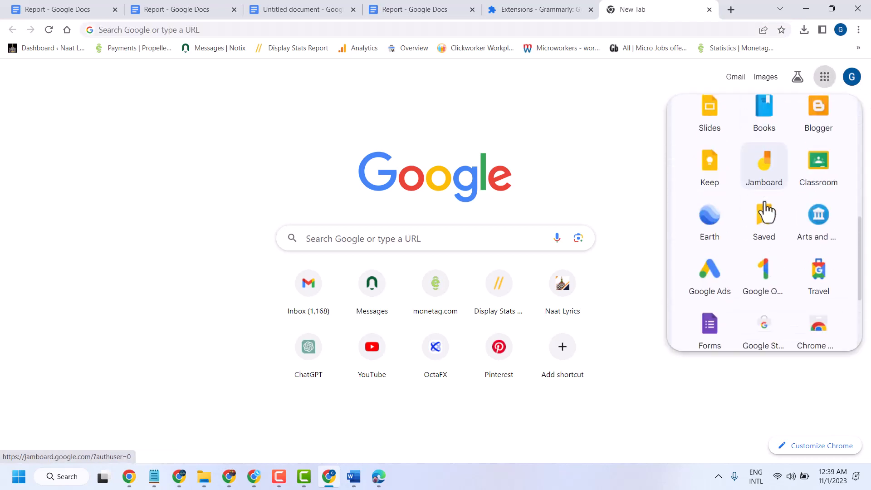
pyautogui.scroll(3)
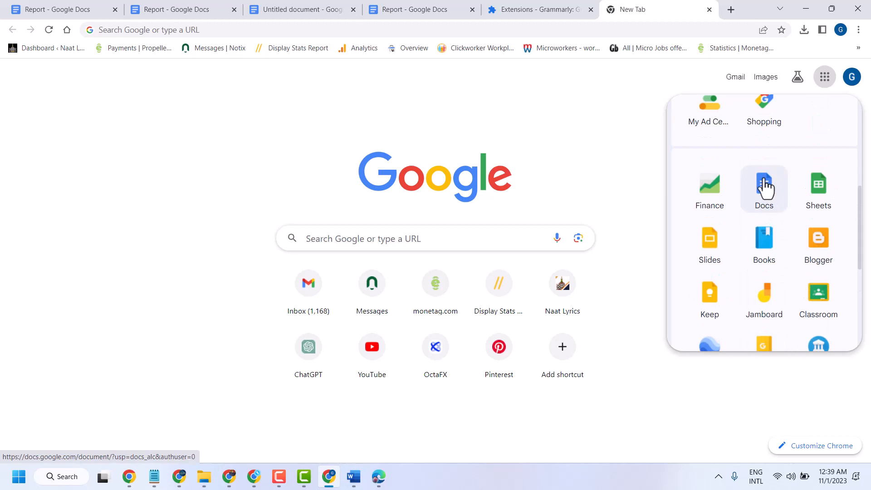
pyautogui.click(763, 185)
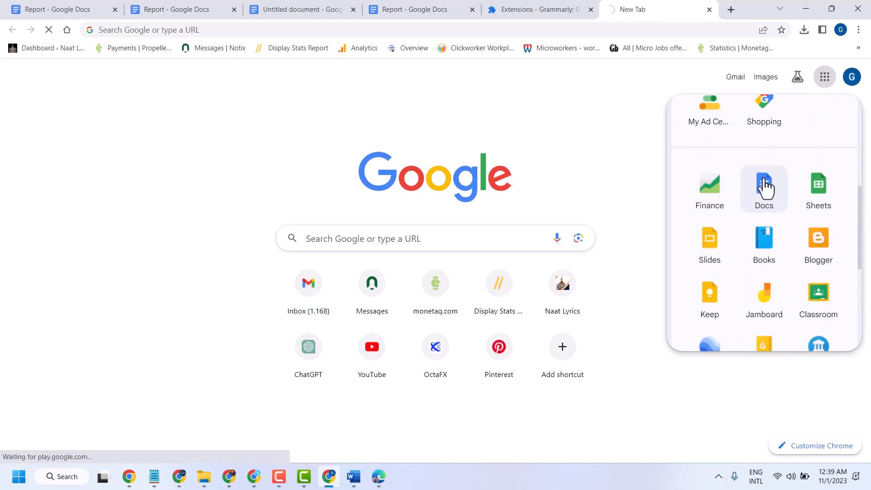
# Start a new 'Report' document from the APA 6th ed. template on the Docs home page.
pyautogui.click(763, 189)
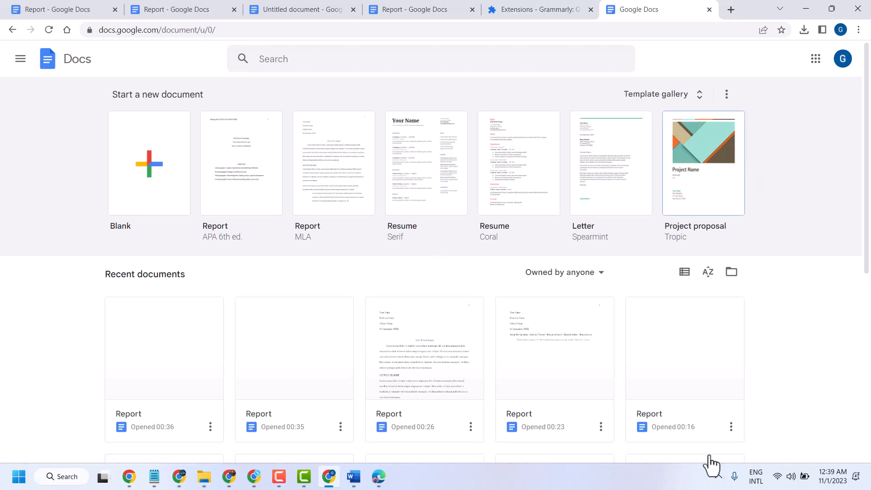
pyautogui.moveTo(403, 263)
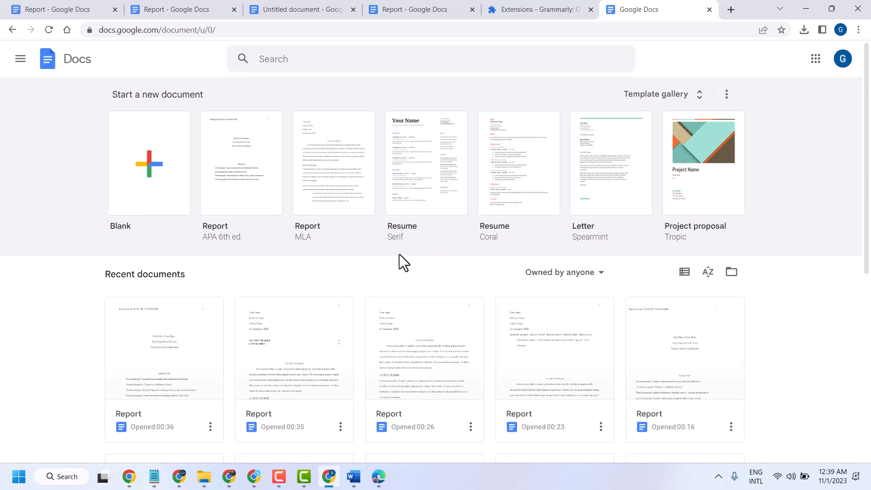
pyautogui.moveTo(402, 266)
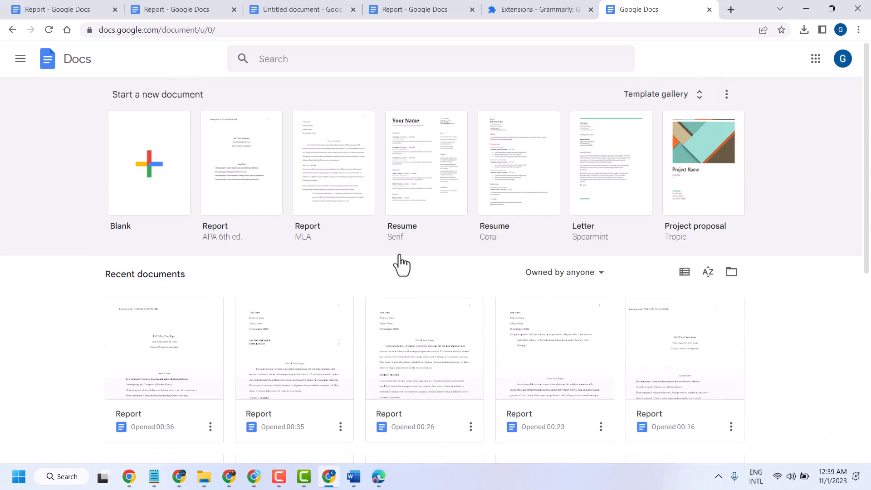
pyautogui.moveTo(243, 173)
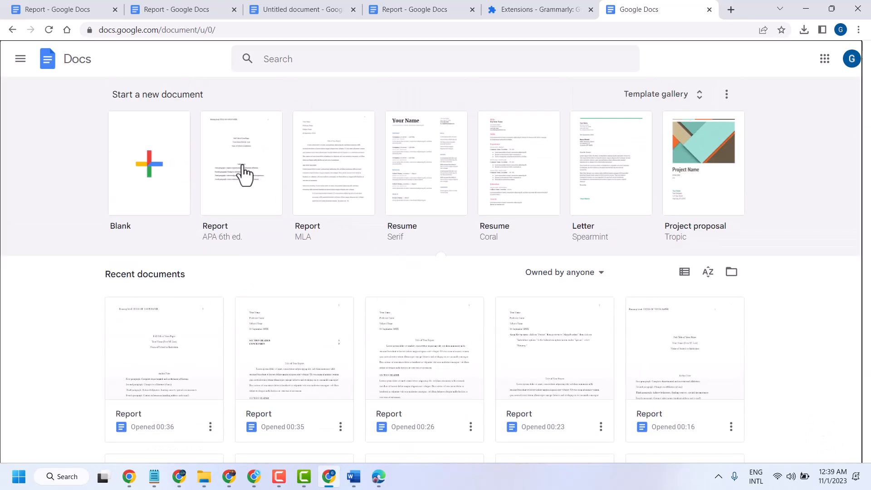
pyautogui.click(241, 163)
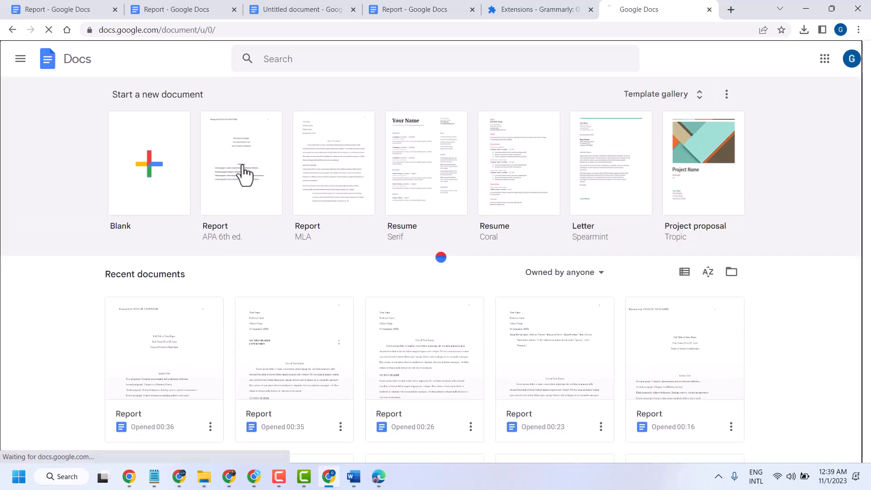
pyautogui.click(240, 163)
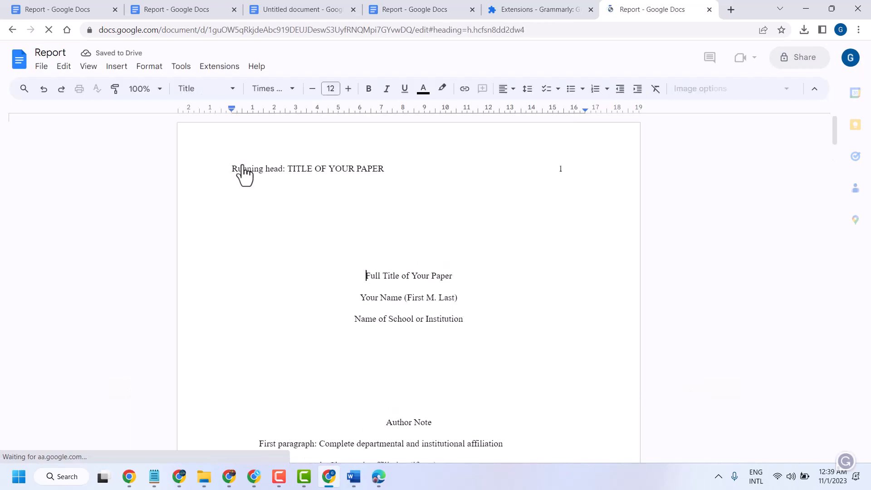
# Collapse the document outline sidebar so the title page fills the view.
pyautogui.scroll(-3)
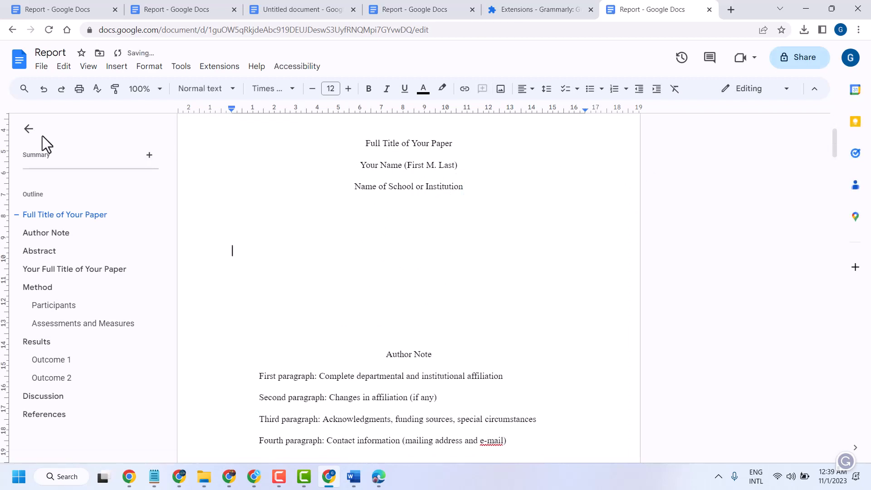
pyautogui.click(28, 129)
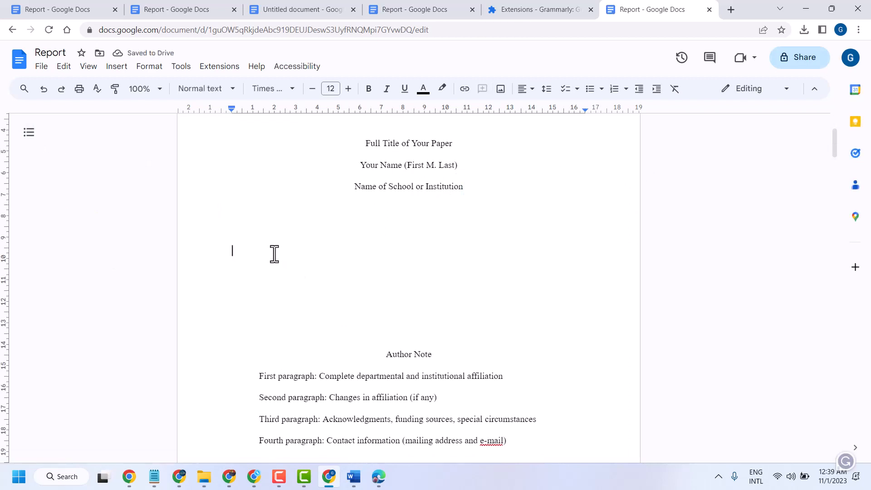
# Open the Insert menu to add a table of contents.
pyautogui.click(116, 66)
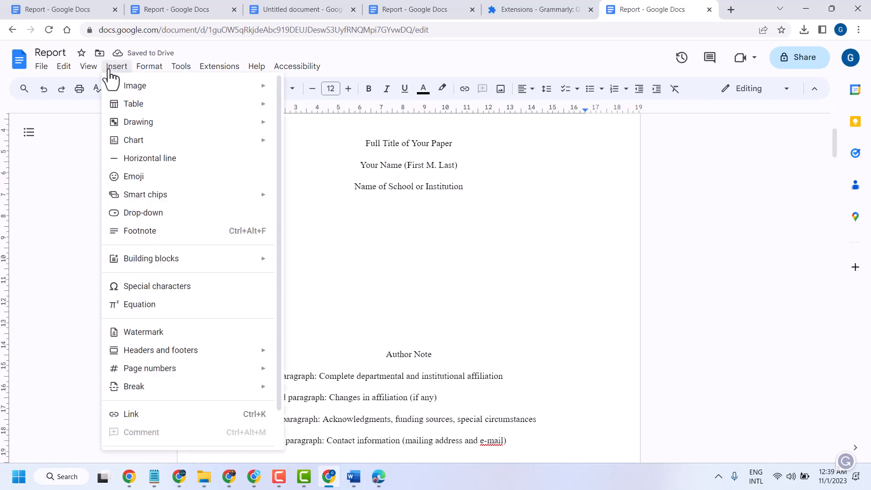
pyautogui.moveTo(161, 309)
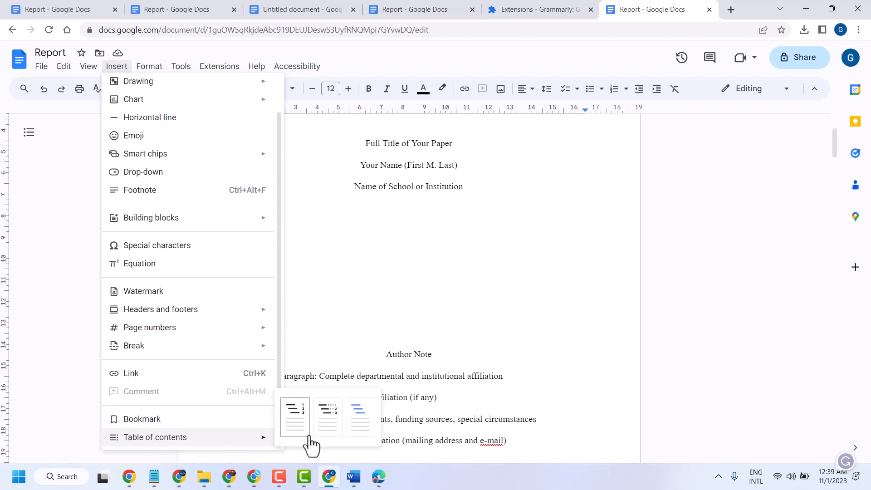
pyautogui.moveTo(297, 428)
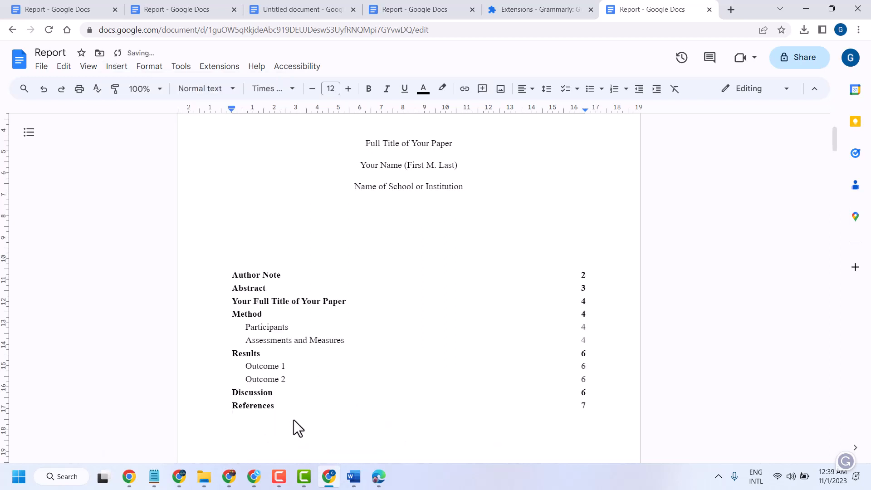
pyautogui.moveTo(272, 273)
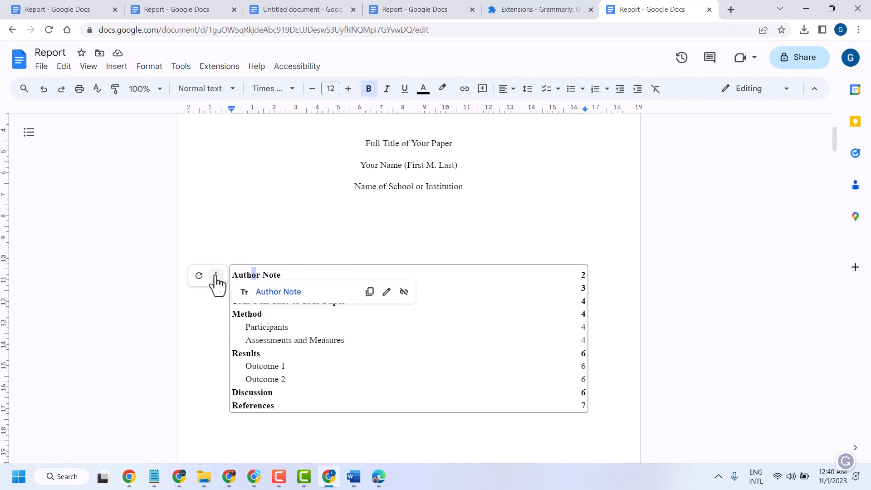
pyautogui.moveTo(215, 276)
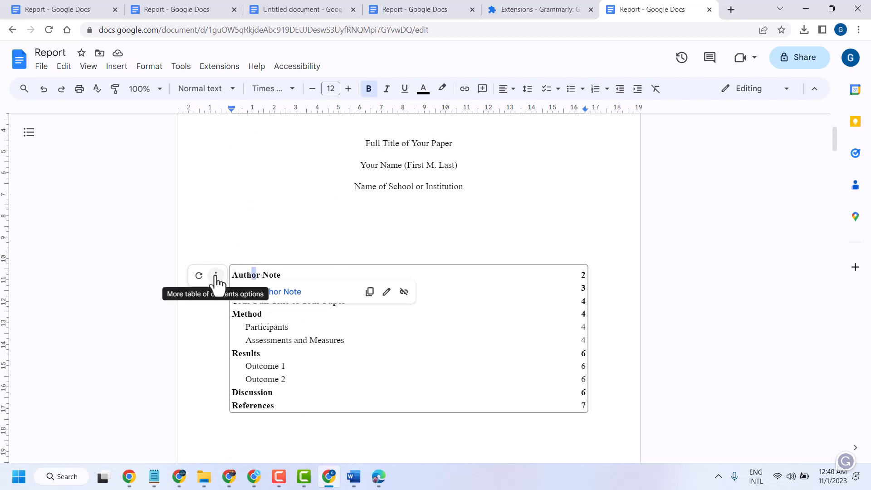
# Give the table of contents bold main entries, page numbers and dashed tab leaders.
pyautogui.click(216, 275)
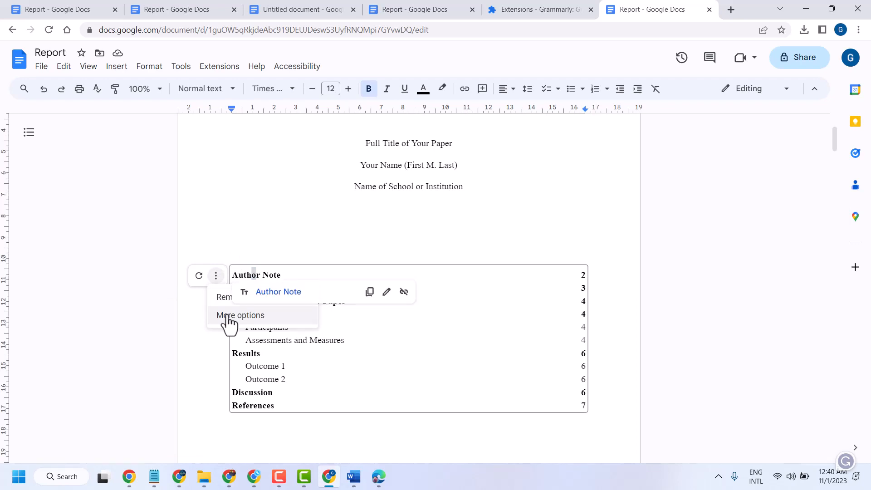
pyautogui.click(240, 315)
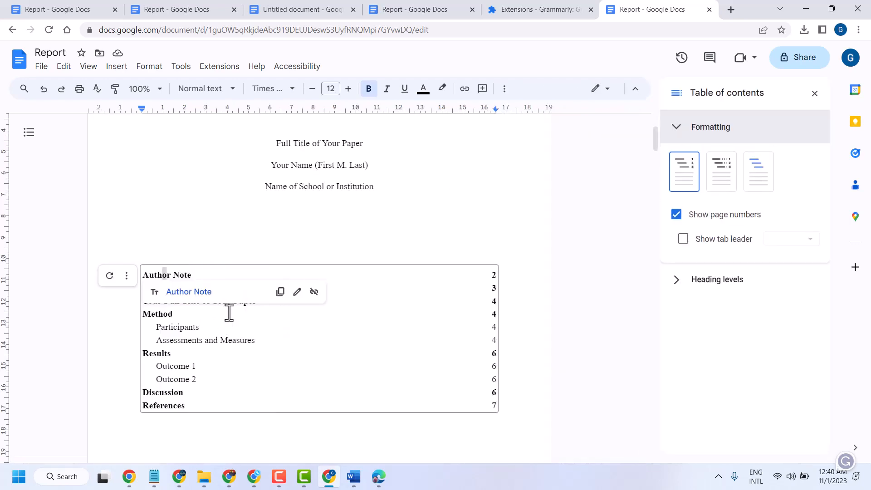
pyautogui.moveTo(721, 171)
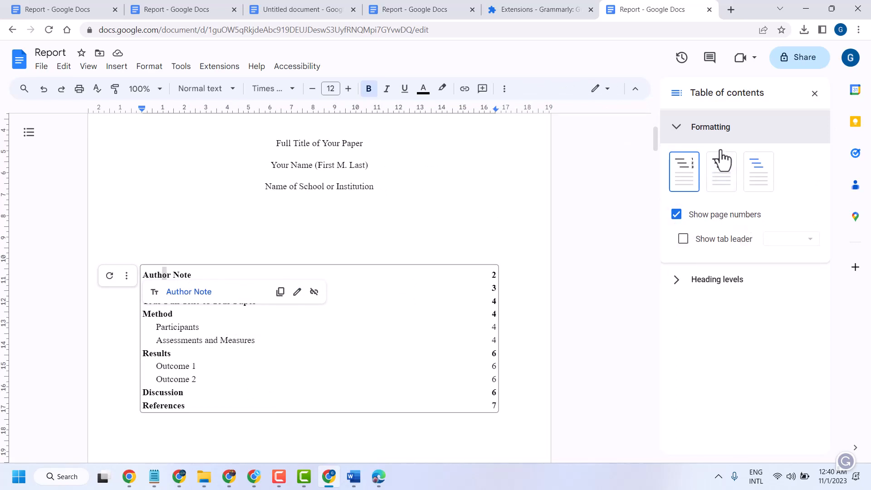
pyautogui.moveTo(718, 164)
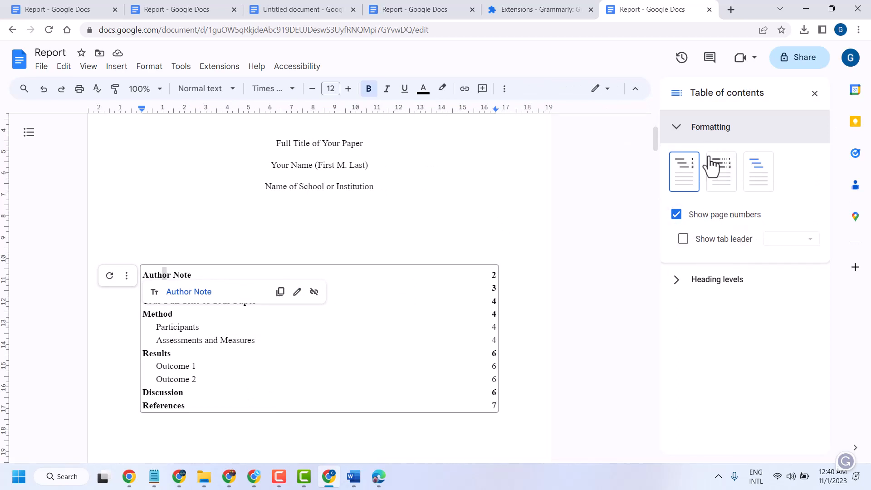
pyautogui.moveTo(684, 171)
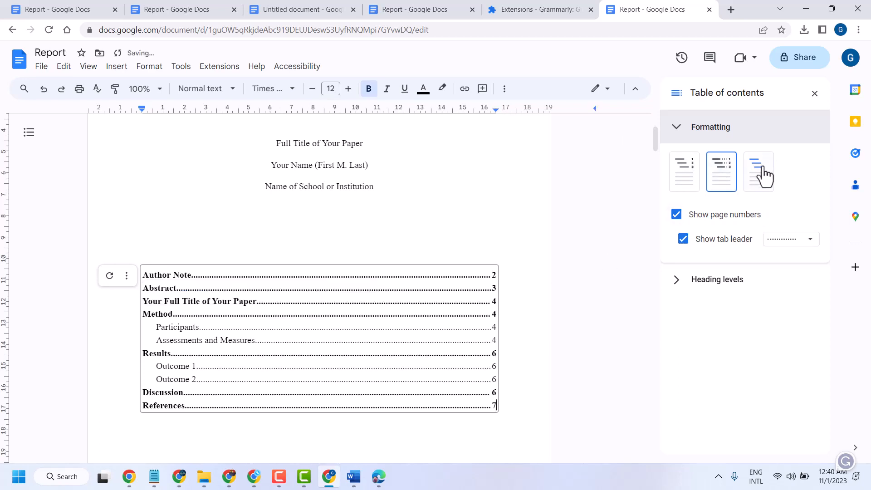
pyautogui.click(758, 171)
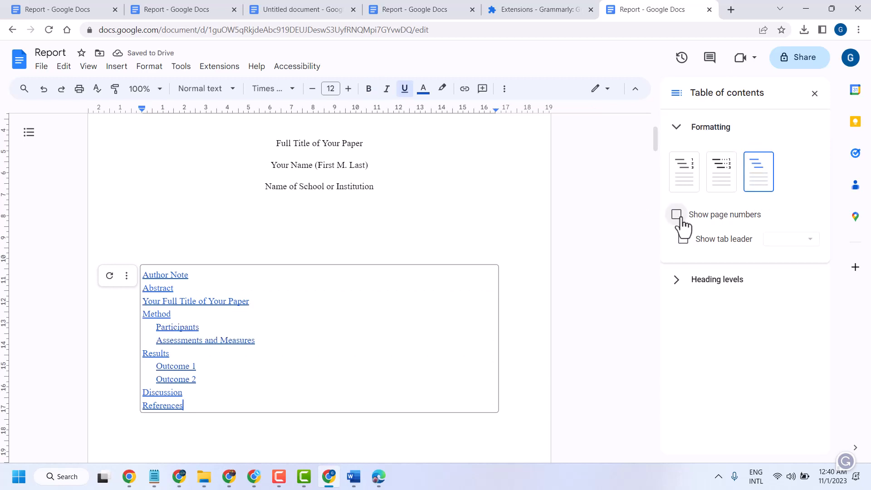
pyautogui.click(676, 215)
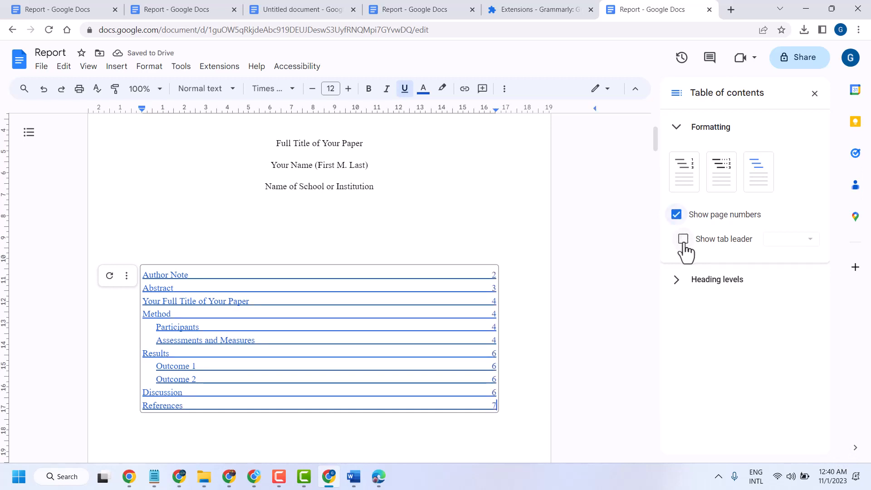
pyautogui.click(683, 239)
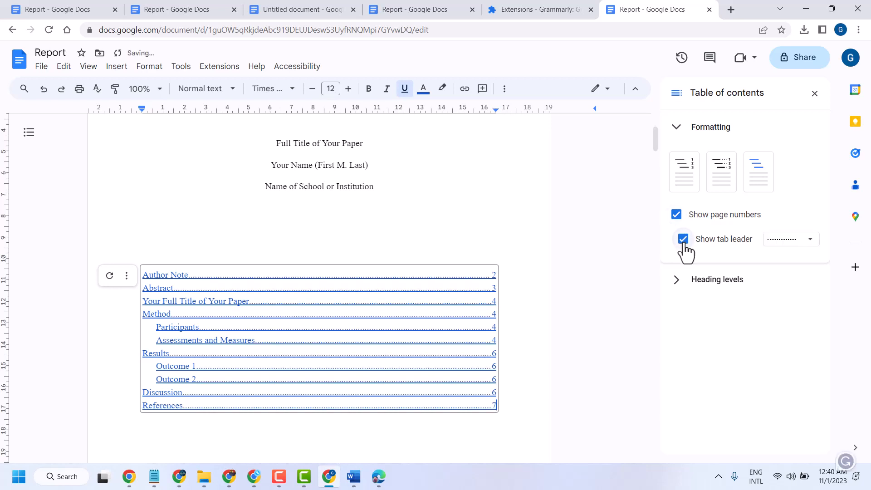
pyautogui.click(720, 171)
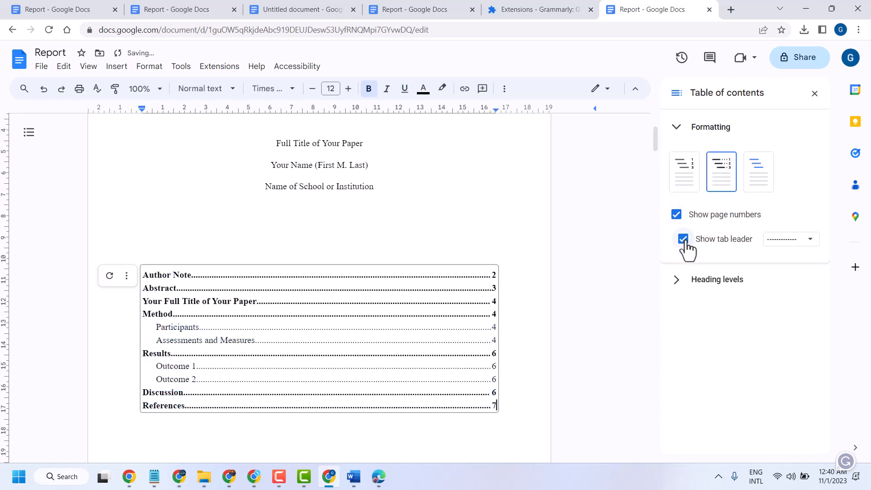
pyautogui.moveTo(808, 250)
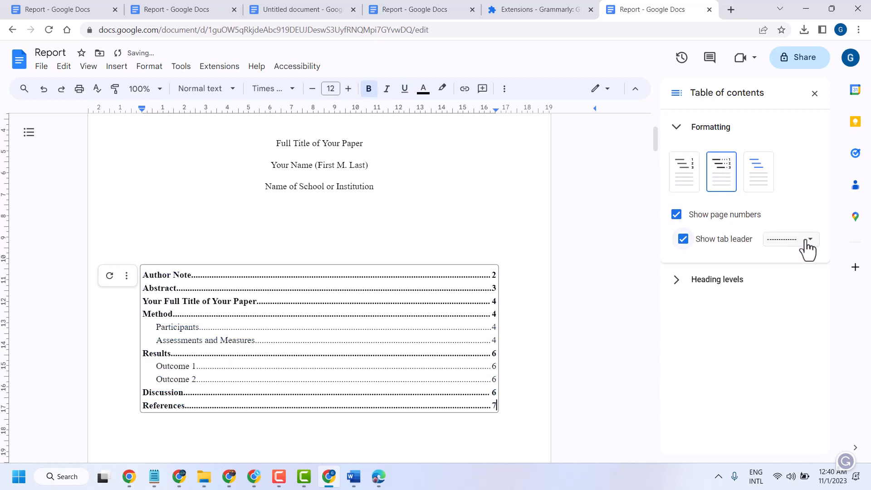
pyautogui.click(789, 239)
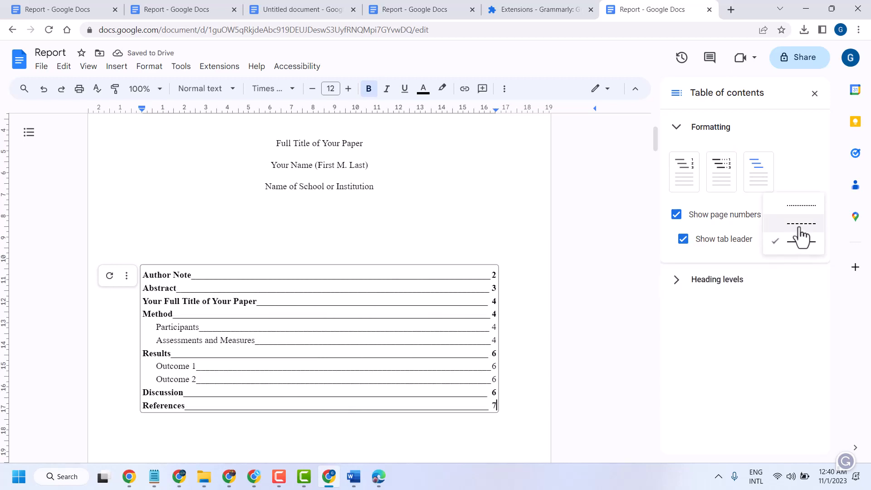
pyautogui.click(802, 225)
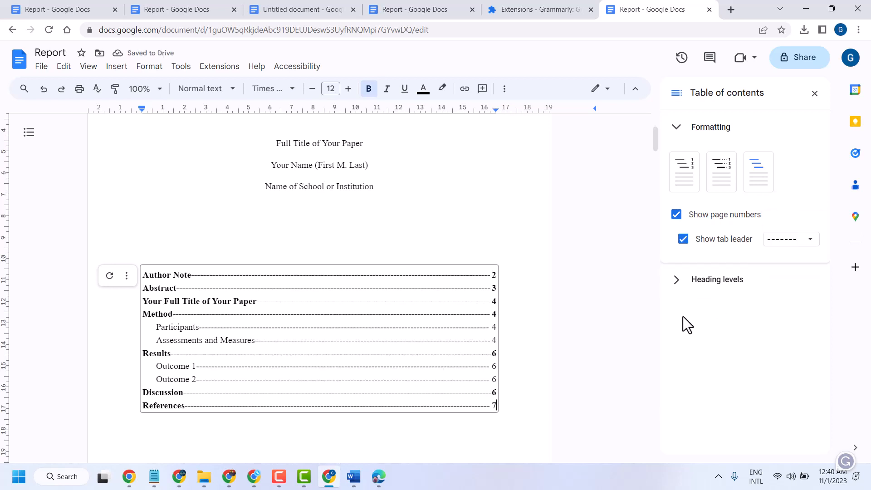
pyautogui.moveTo(677, 289)
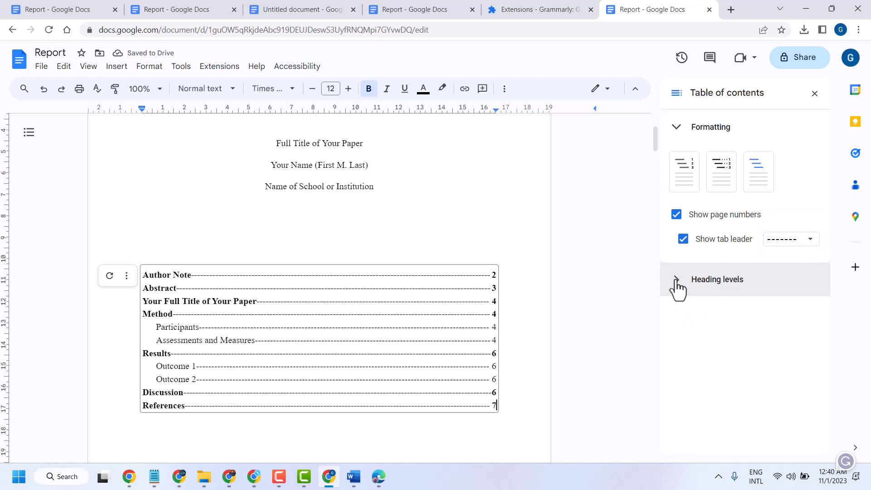
# Indent Heading 1 contents entries by 6.35mm and Heading 2 entries by 12.7mm.
pyautogui.click(677, 280)
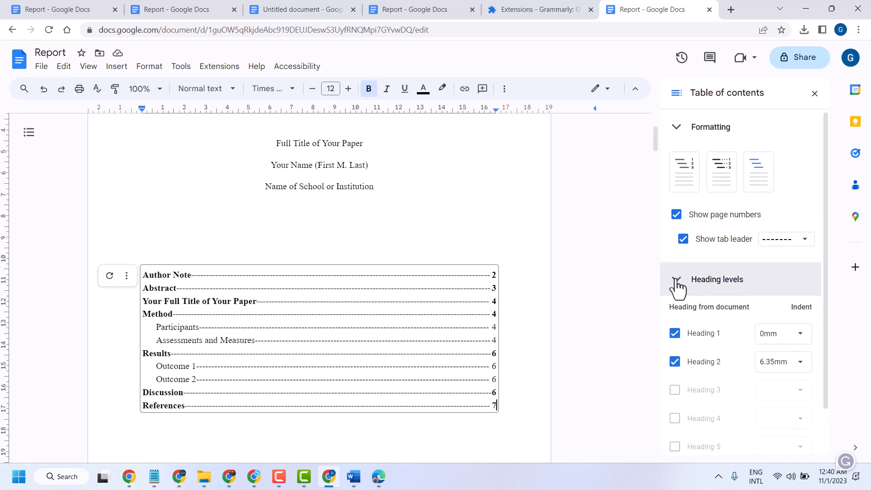
pyautogui.scroll(-3)
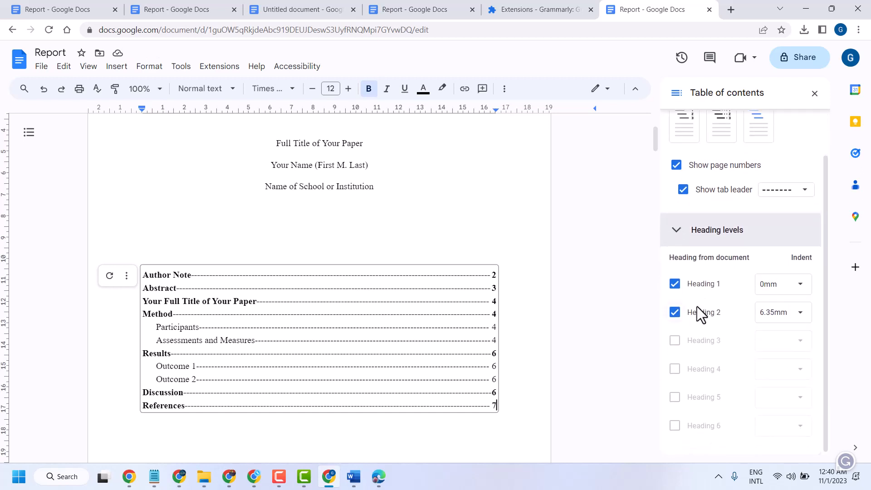
pyautogui.moveTo(175, 316)
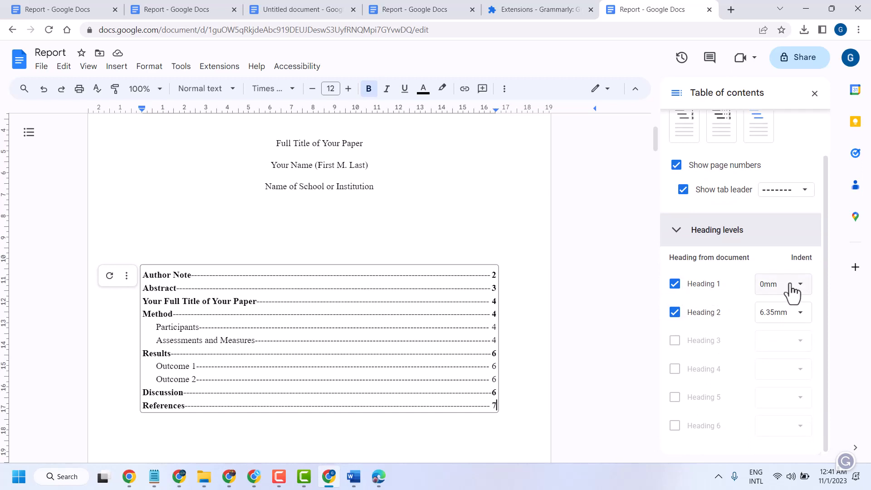
pyautogui.click(781, 284)
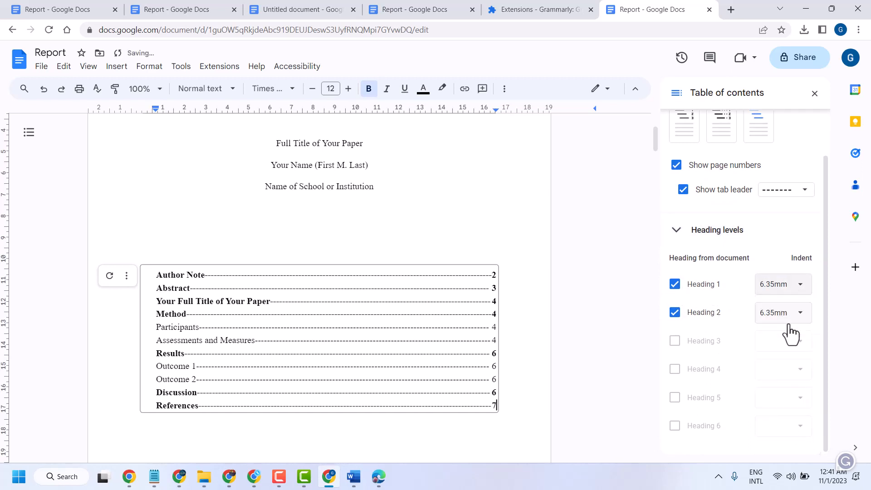
pyautogui.click(782, 312)
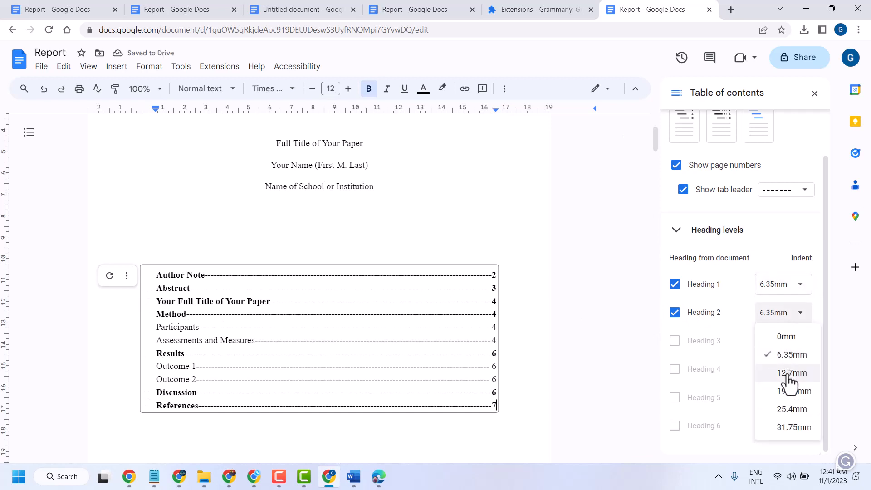
pyautogui.click(792, 373)
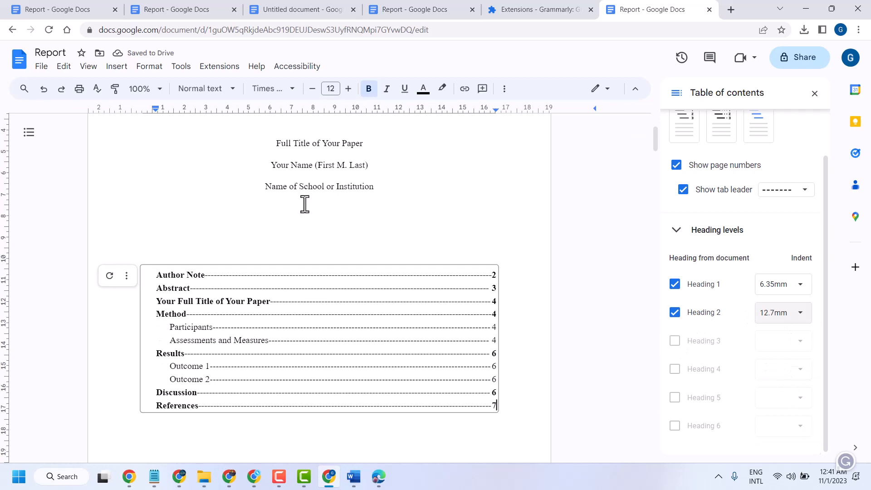
# Apply the Heading 3 paragraph style to the Results heading.
pyautogui.scroll(-3)
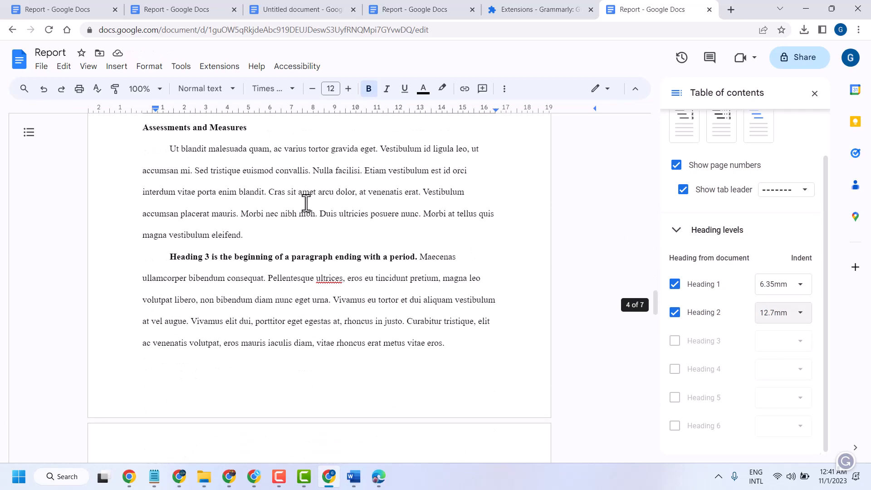
pyautogui.scroll(-3)
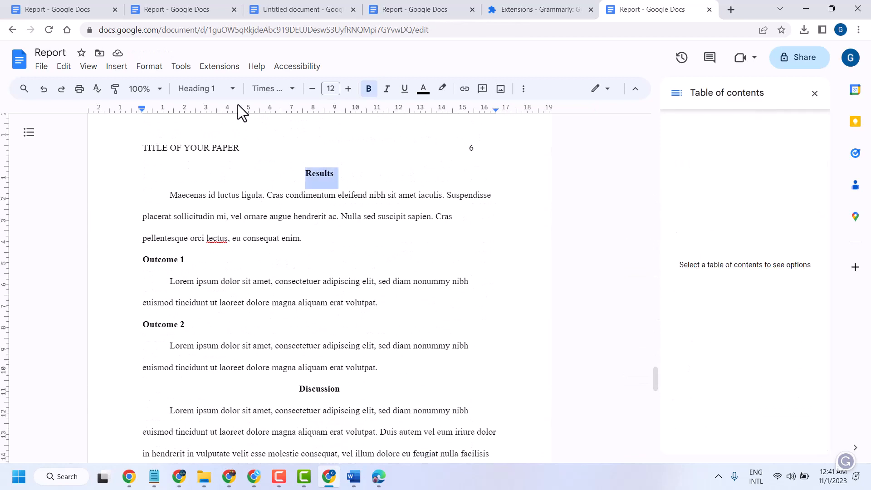
pyautogui.click(200, 88)
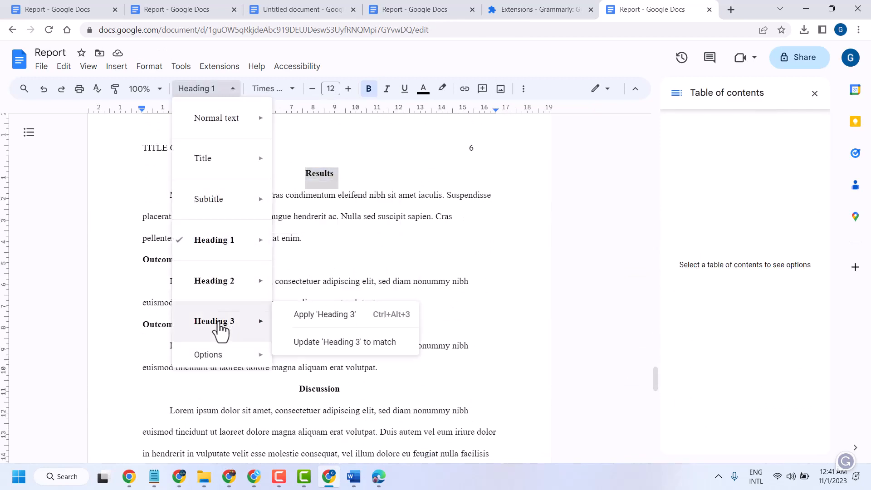
pyautogui.click(324, 314)
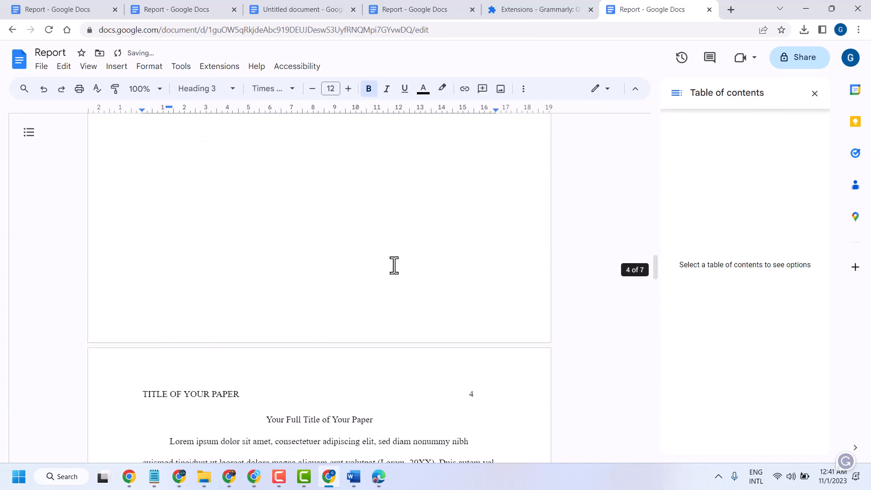
pyautogui.scroll(3)
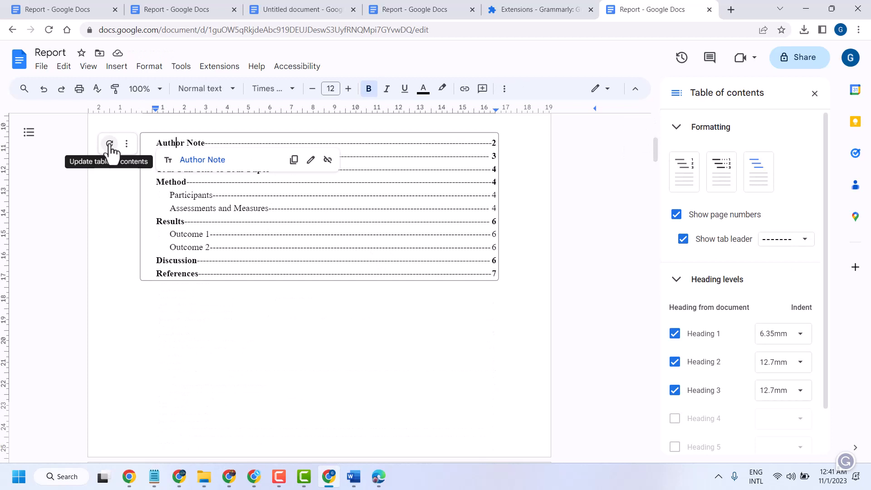
pyautogui.moveTo(111, 151)
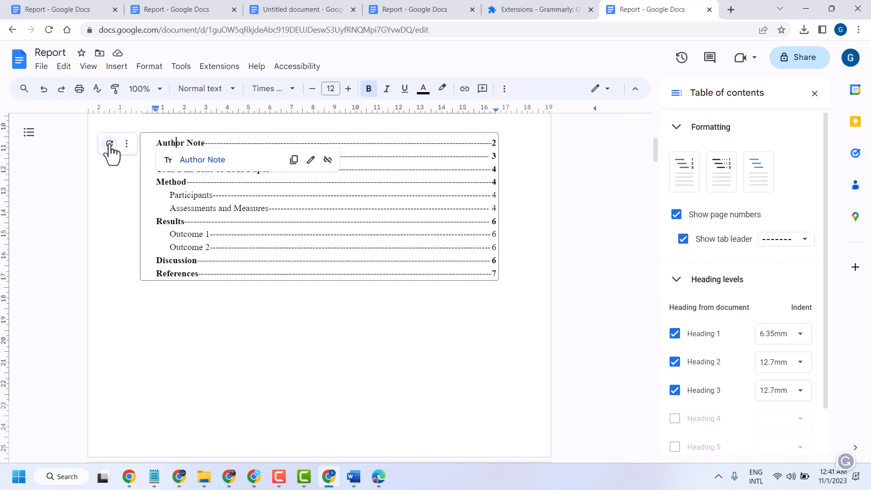
# Refresh the table of contents so Results appears as a Heading 3 entry.
pyautogui.click(109, 143)
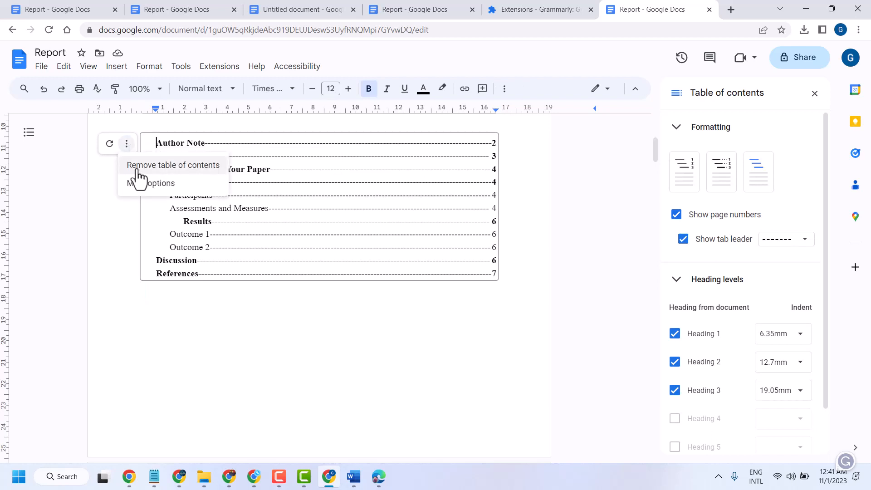
# Delete the table of contents and scroll through the report to confirm it is gone.
pyautogui.click(173, 165)
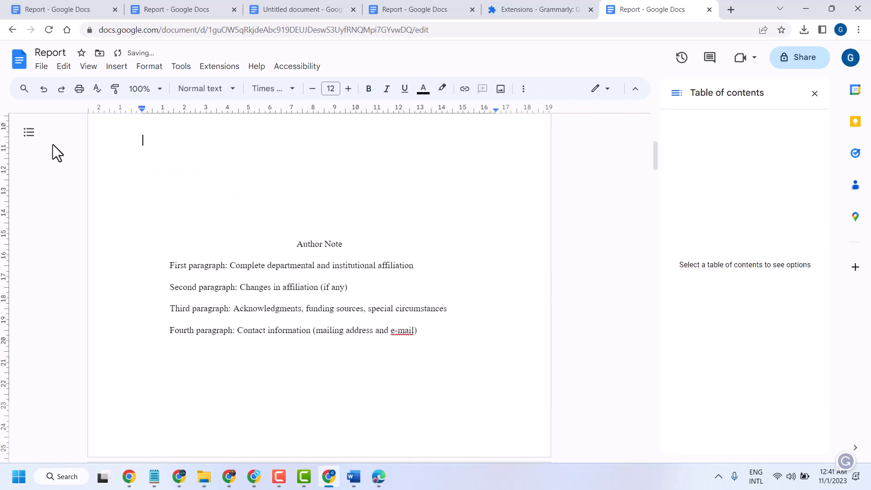
pyautogui.scroll(-3)
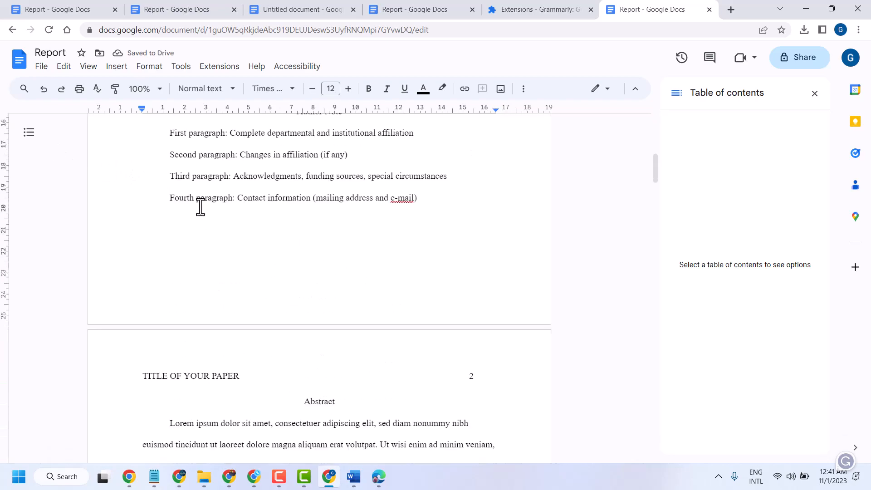
pyautogui.scroll(-3)
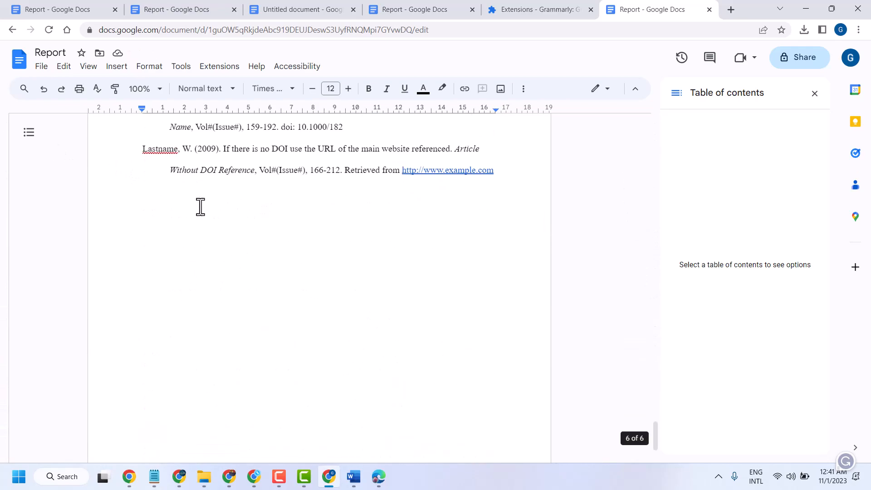
pyautogui.scroll(3)
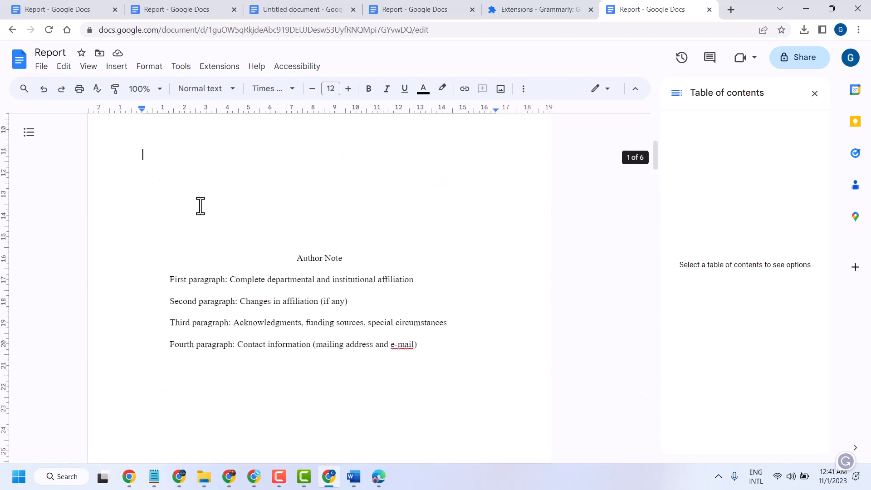